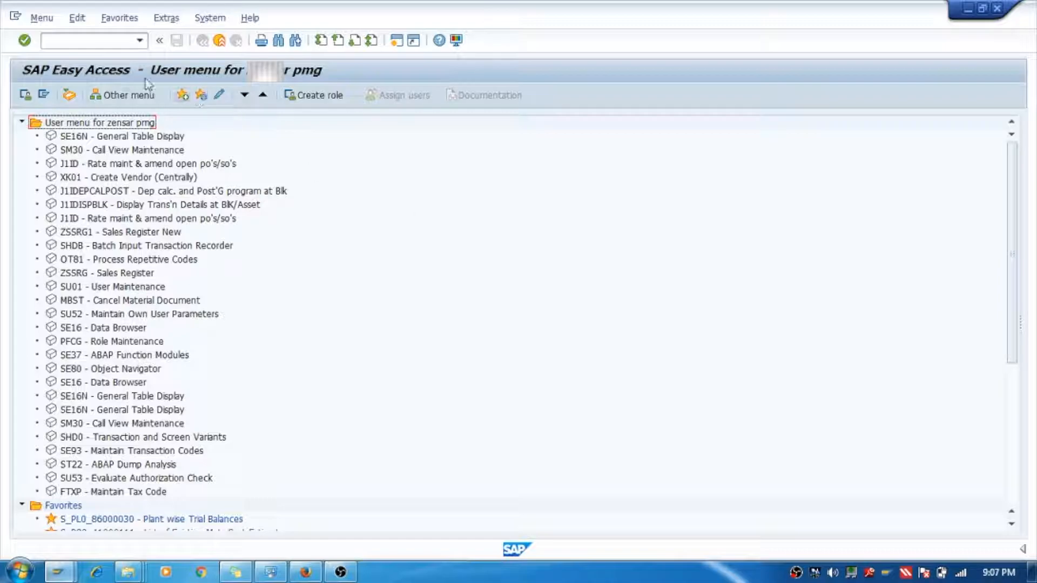
Step: Start a new RFQ in ME41 with quotation deadline 05.11.2017
{"action": "type", "text": "/nm"}
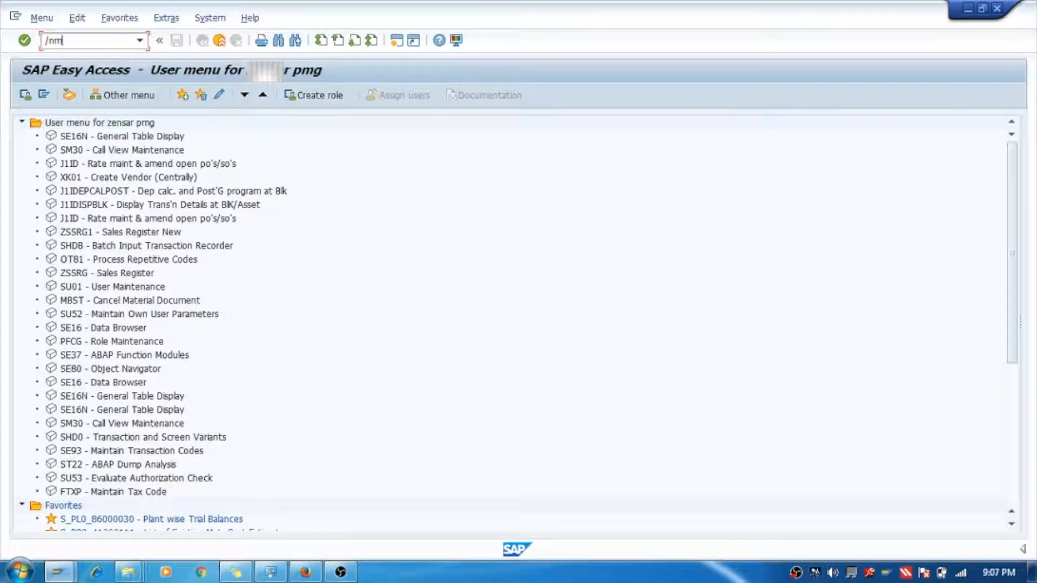
{"action": "key", "text": "Enter"}
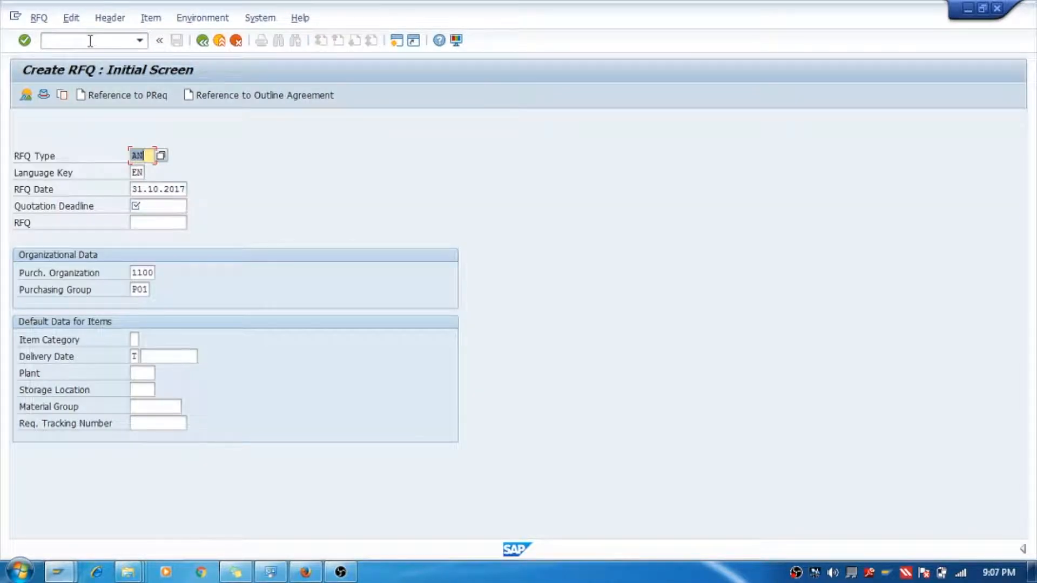
{"action": "mouse_move", "coordinate": [180, 183]}
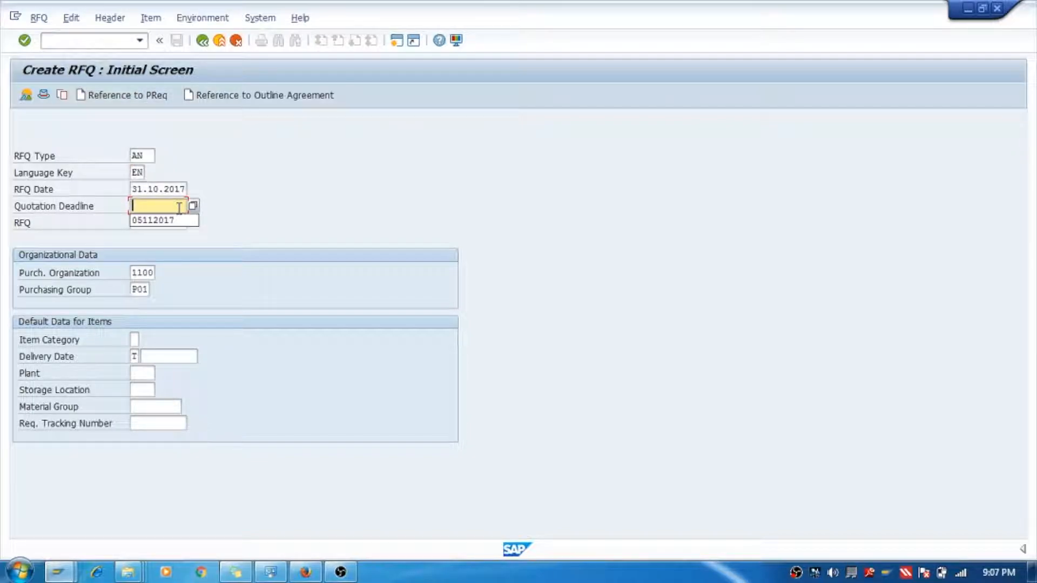
{"action": "type", "text": "05112017"}
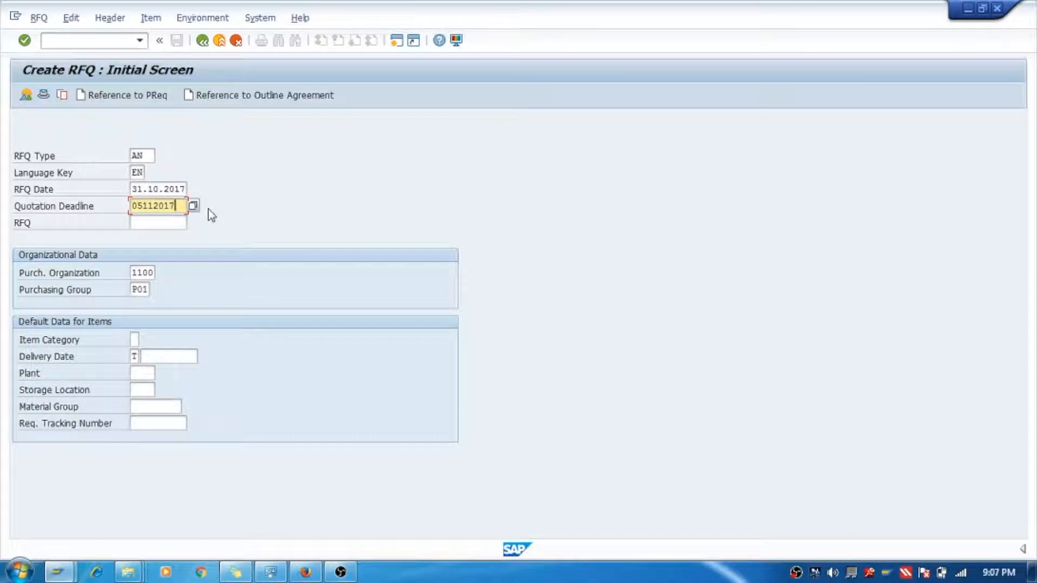
Step: Leave the RFQ number blank and continue to the empty AN item overview
{"action": "left_click", "coordinate": [157, 223]}
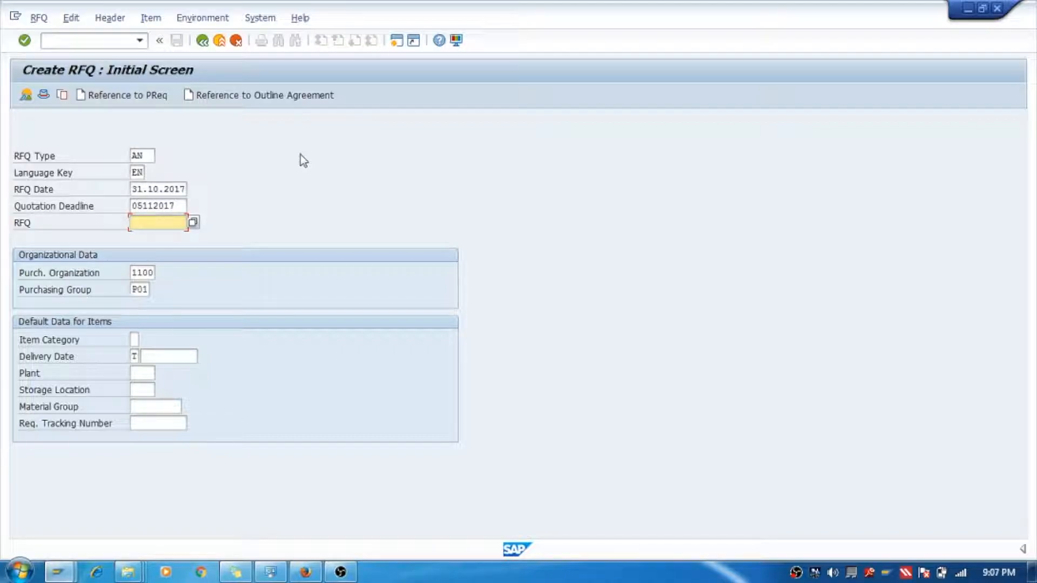
{"action": "left_click", "coordinate": [157, 223]}
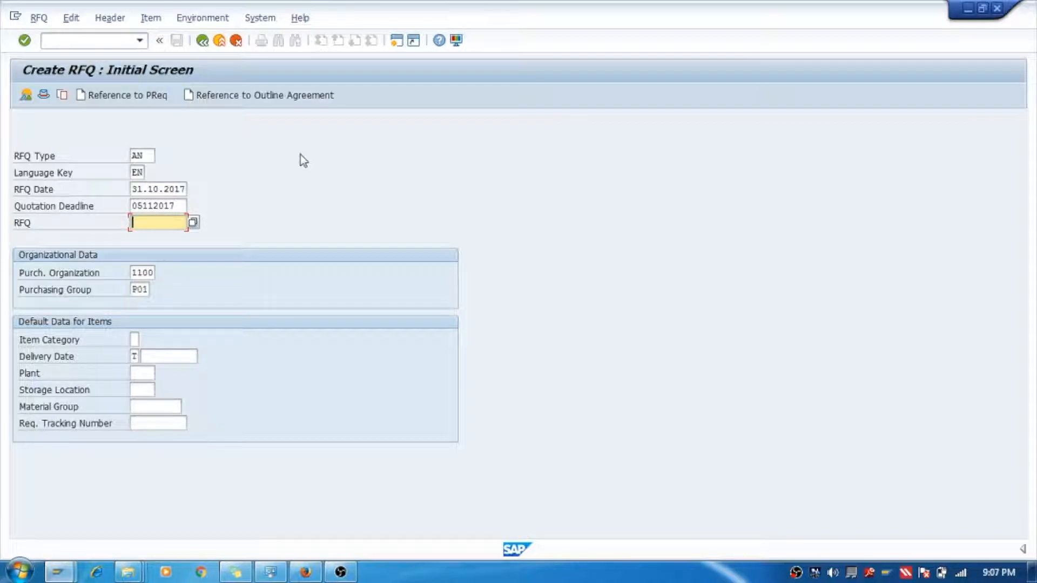
{"action": "key", "text": "Enter"}
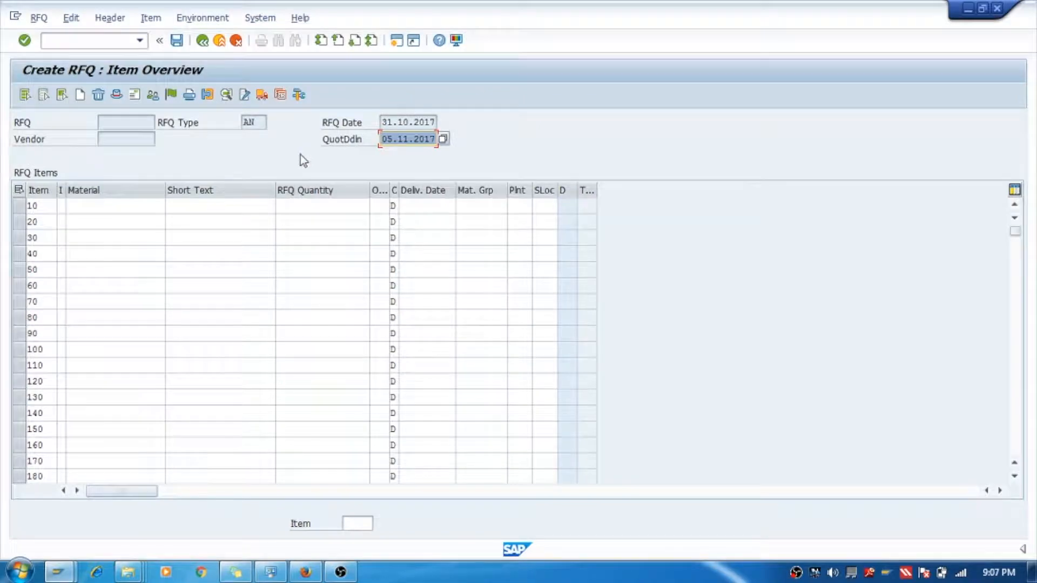
Step: Add item 10: 100 KG of RM0105002_02, delivery date 30.11.2017
{"action": "left_click", "coordinate": [108, 206]}
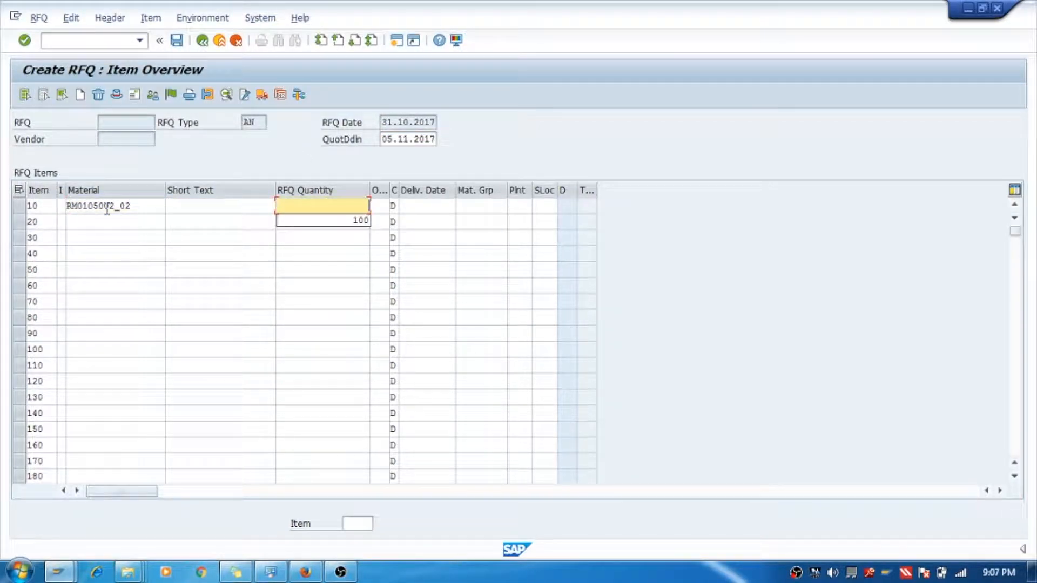
{"action": "left_click", "coordinate": [428, 204]}
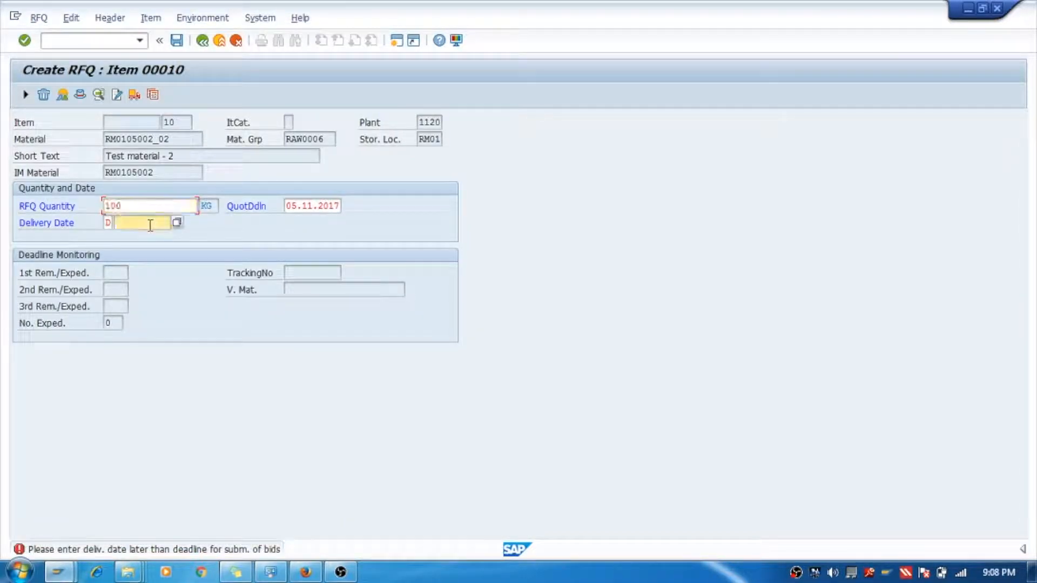
{"action": "left_click", "coordinate": [138, 222]}
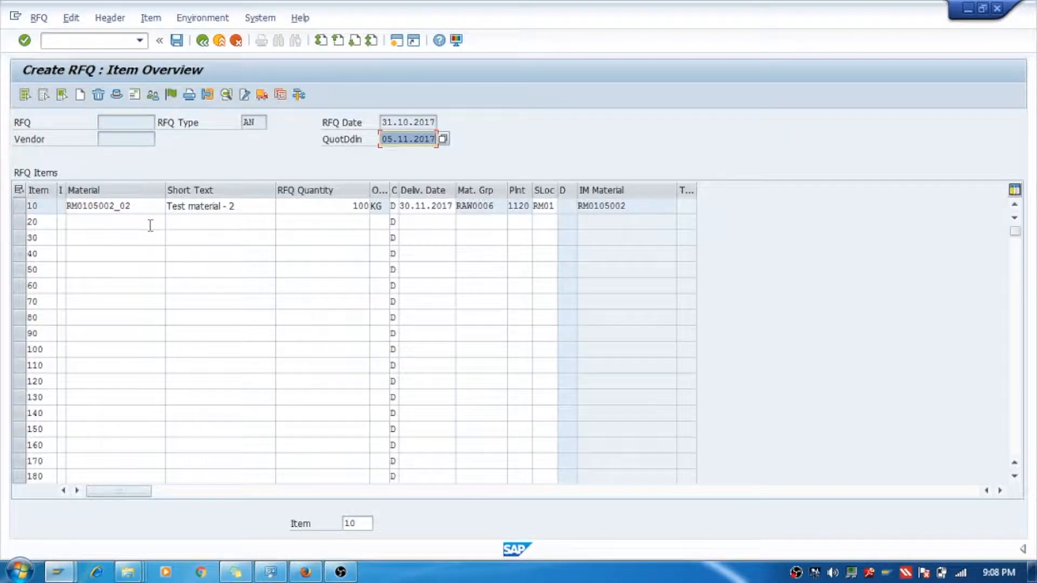
{"action": "mouse_move", "coordinate": [198, 156]}
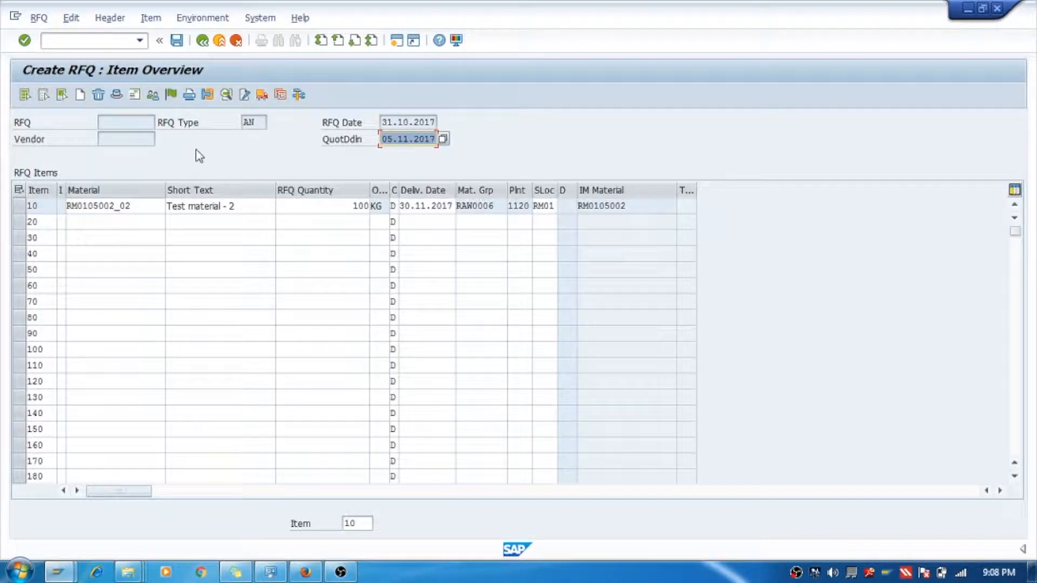
{"action": "left_click", "coordinate": [123, 139]}
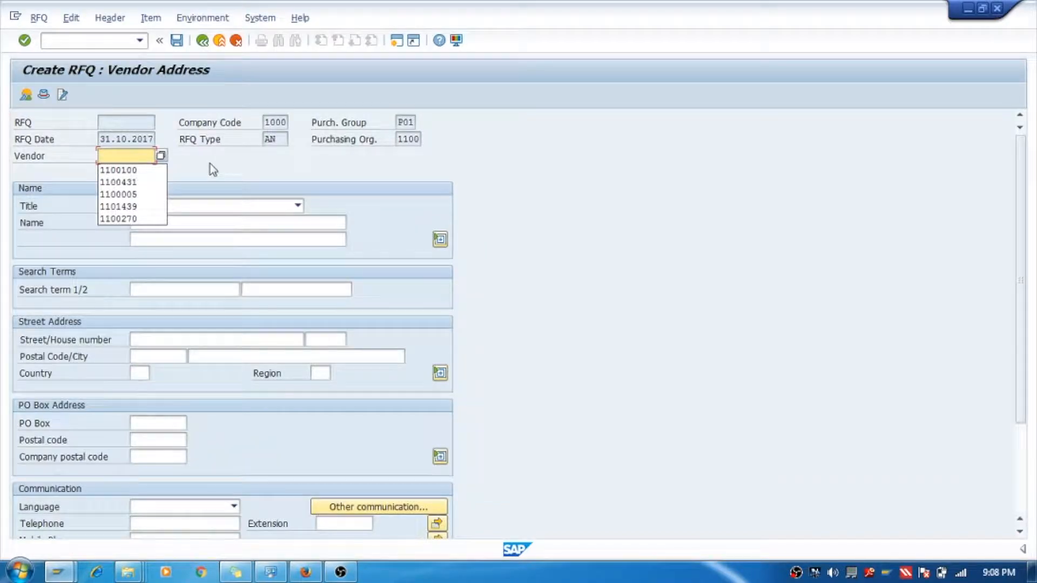
{"action": "left_click", "coordinate": [119, 170]}
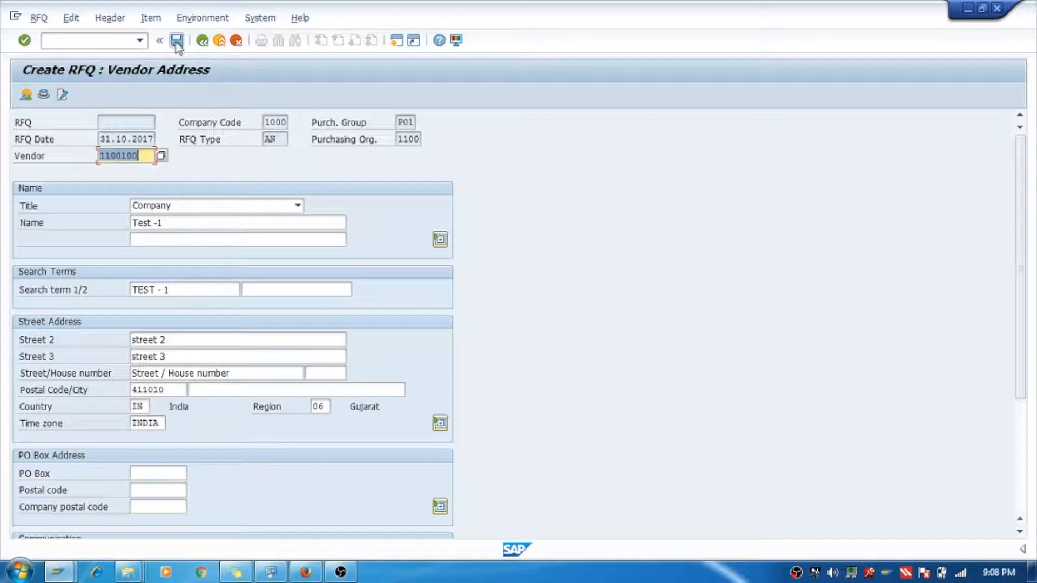
{"action": "left_click", "coordinate": [178, 42]}
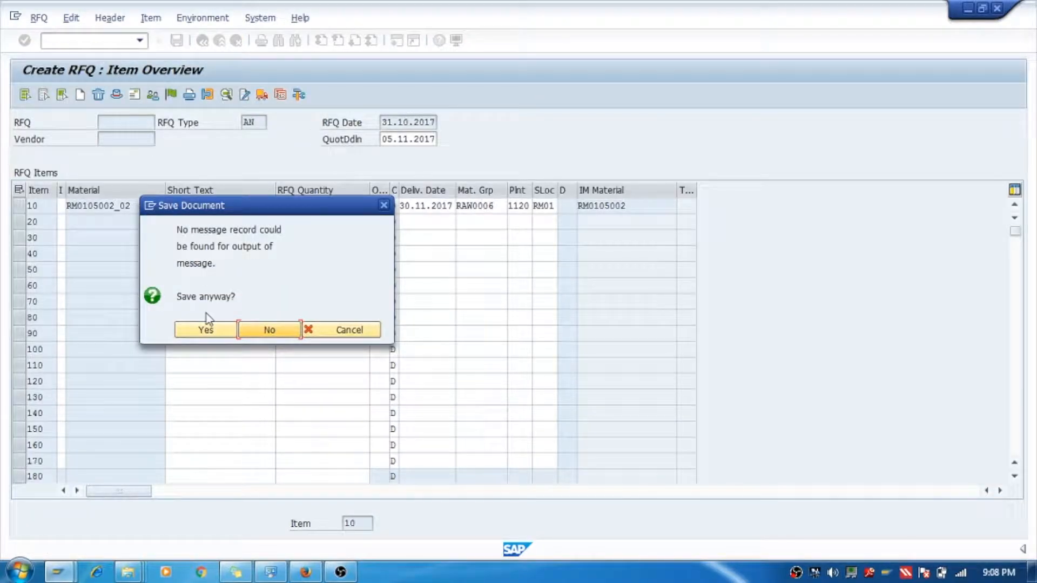
{"action": "left_click", "coordinate": [205, 330]}
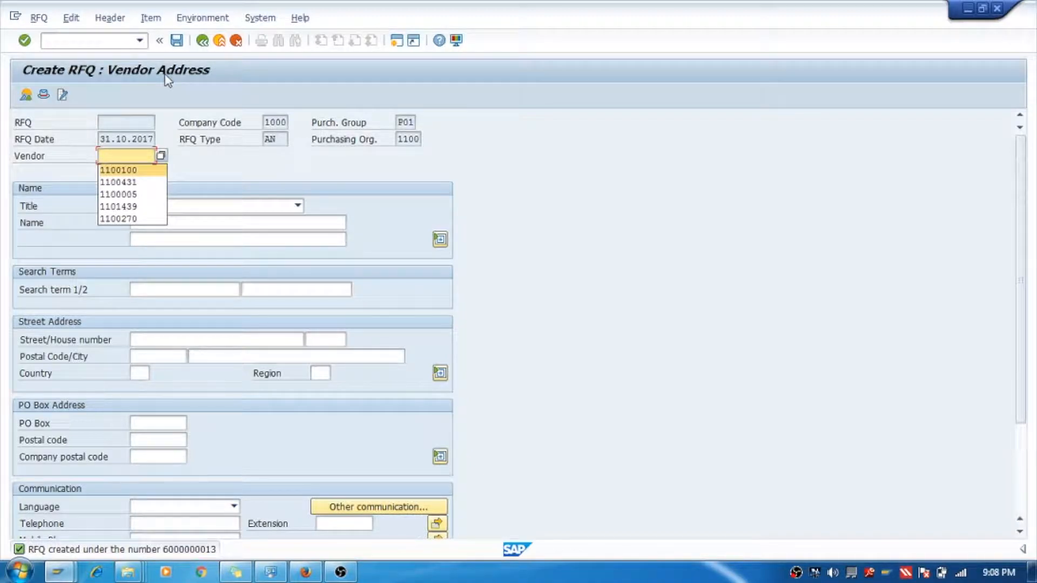
{"action": "left_click", "coordinate": [119, 183]}
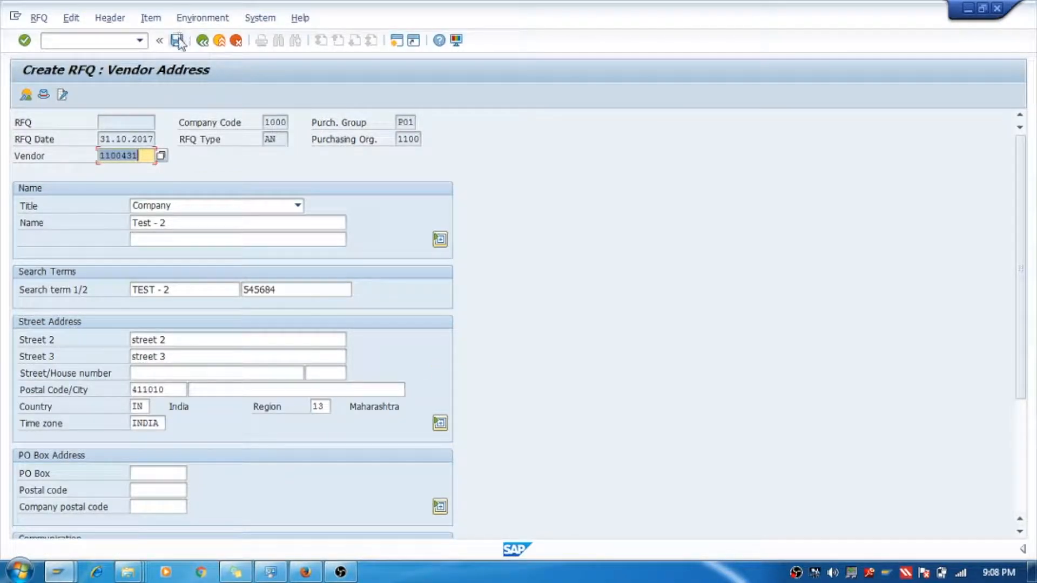
{"action": "left_click", "coordinate": [183, 41]}
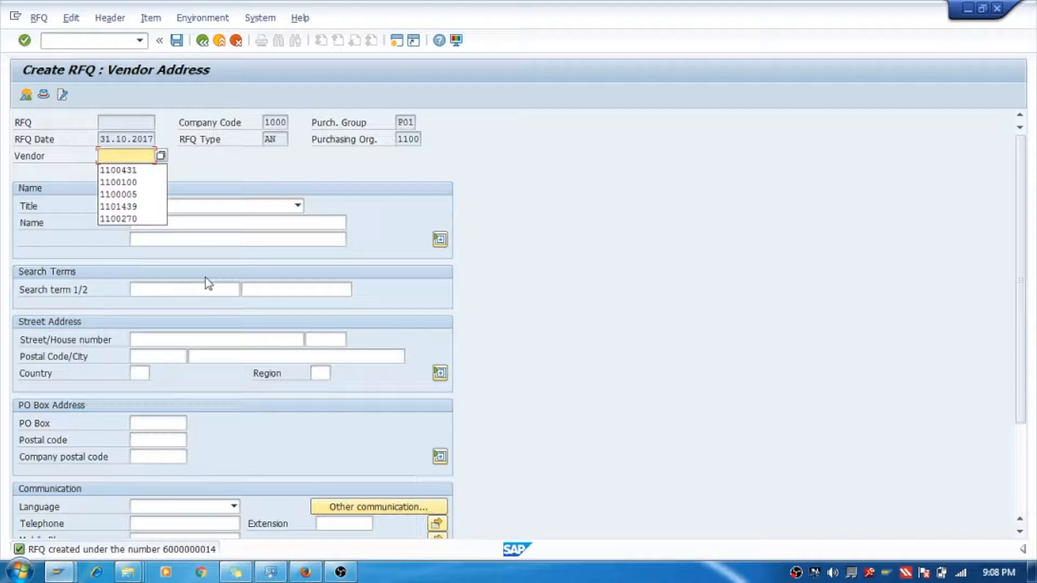
{"action": "mouse_move", "coordinate": [202, 41]}
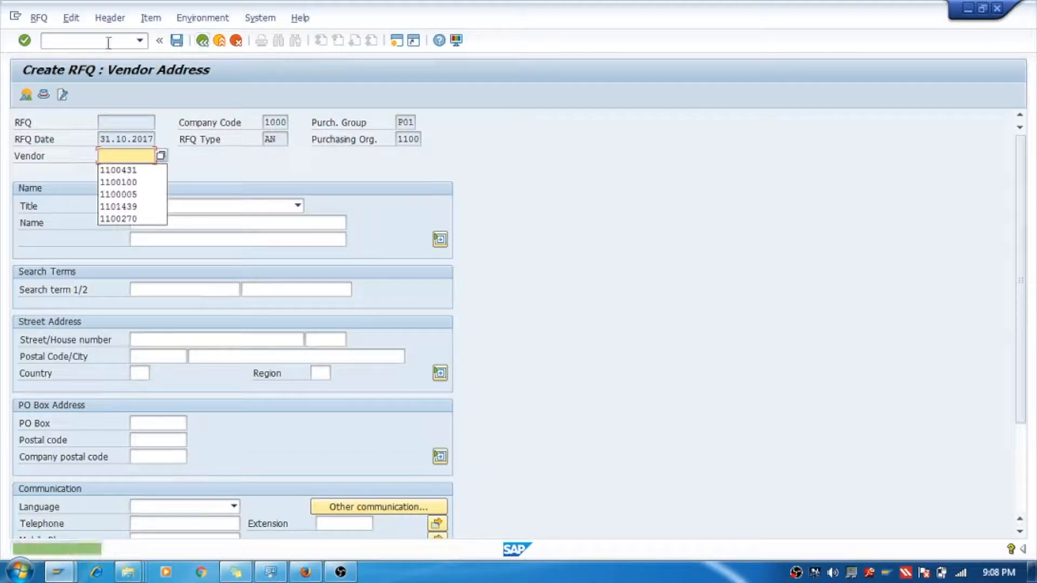
{"action": "type", "text": "/nme"}
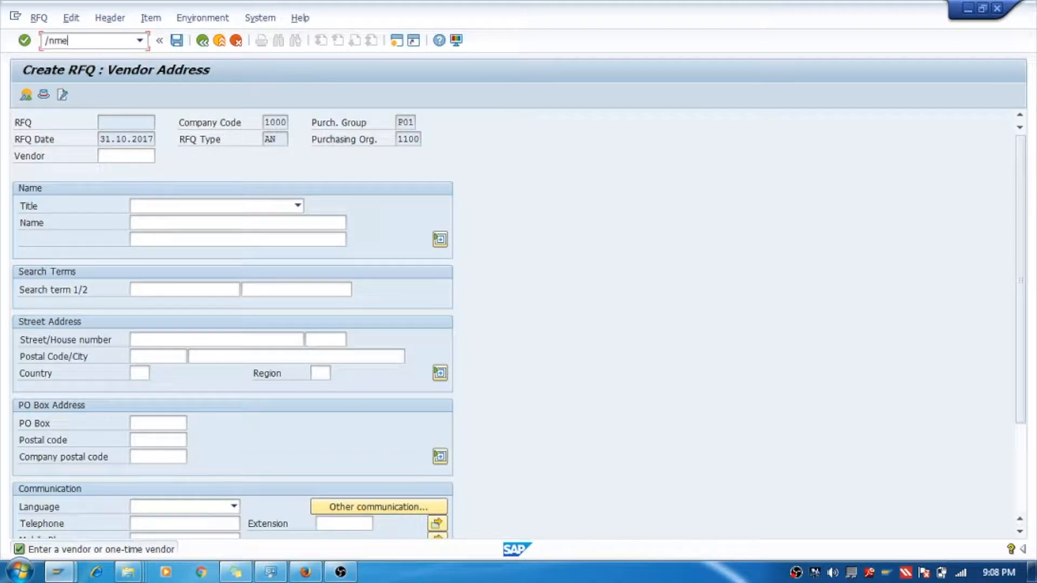
{"action": "key", "text": "Enter"}
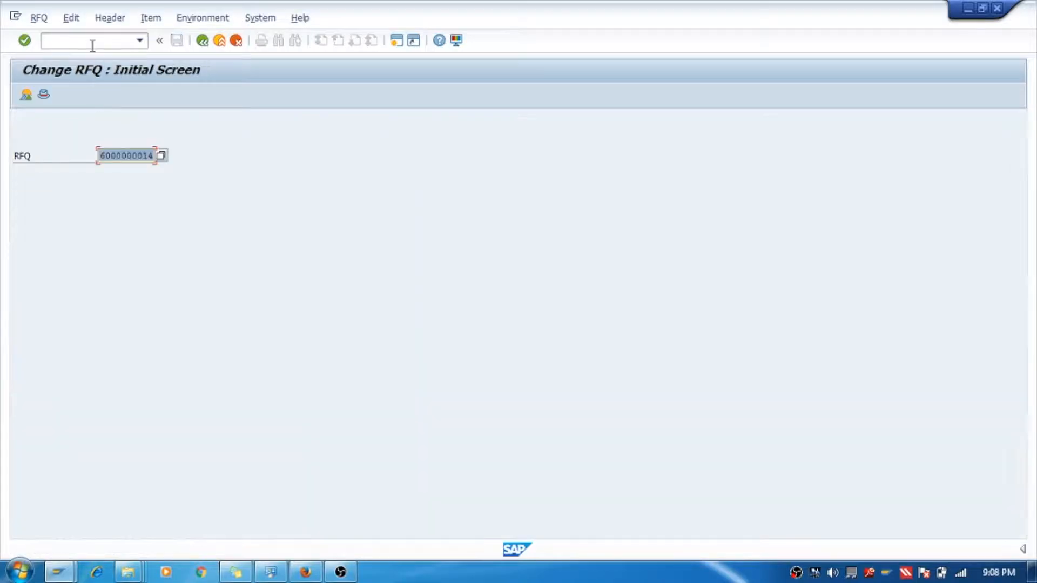
{"action": "key", "text": "Enter"}
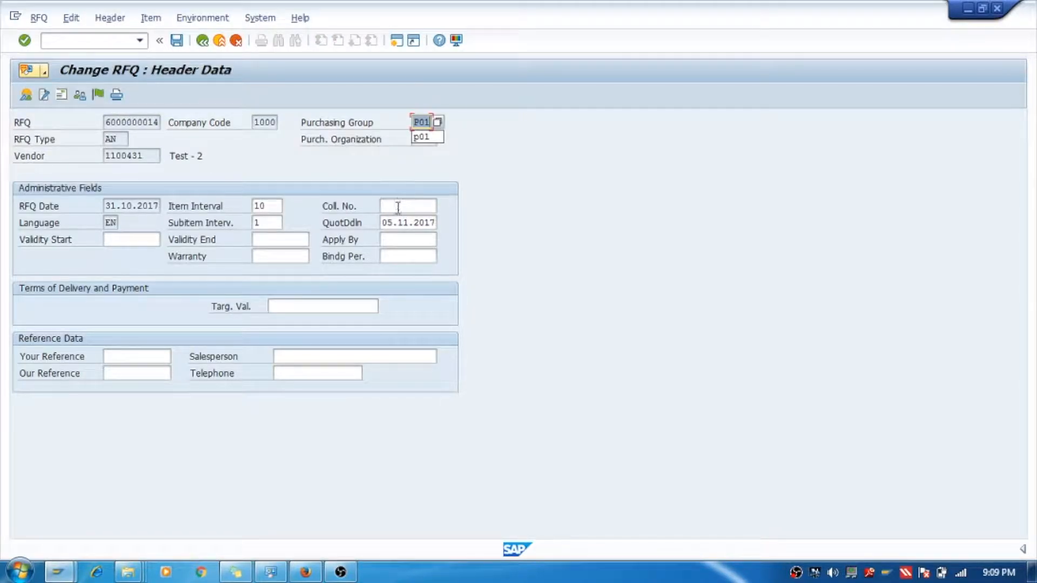
{"action": "left_click", "coordinate": [408, 206]}
{"action": "type", "text": "753"}
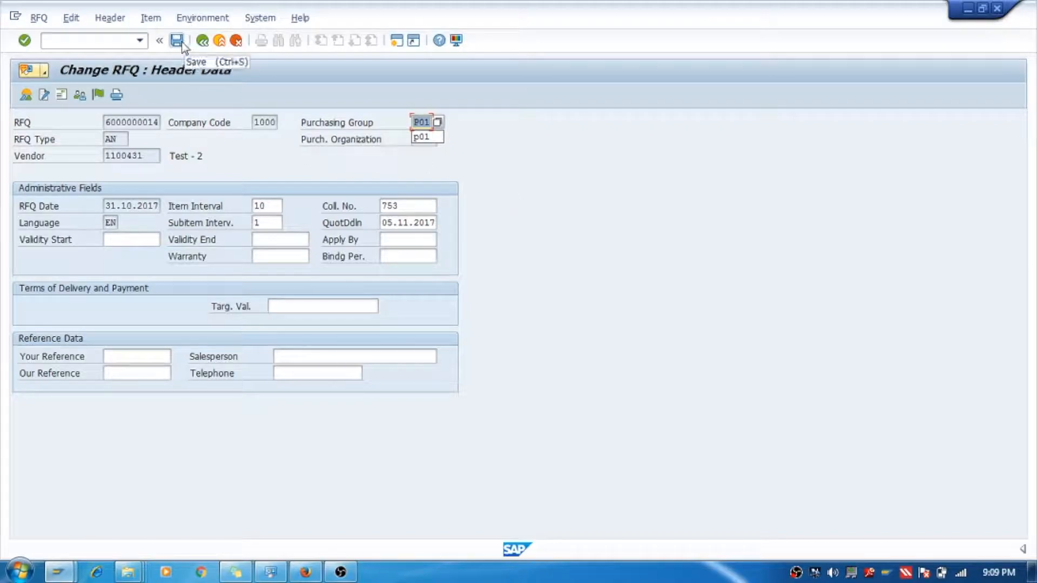
{"action": "left_click", "coordinate": [179, 41]}
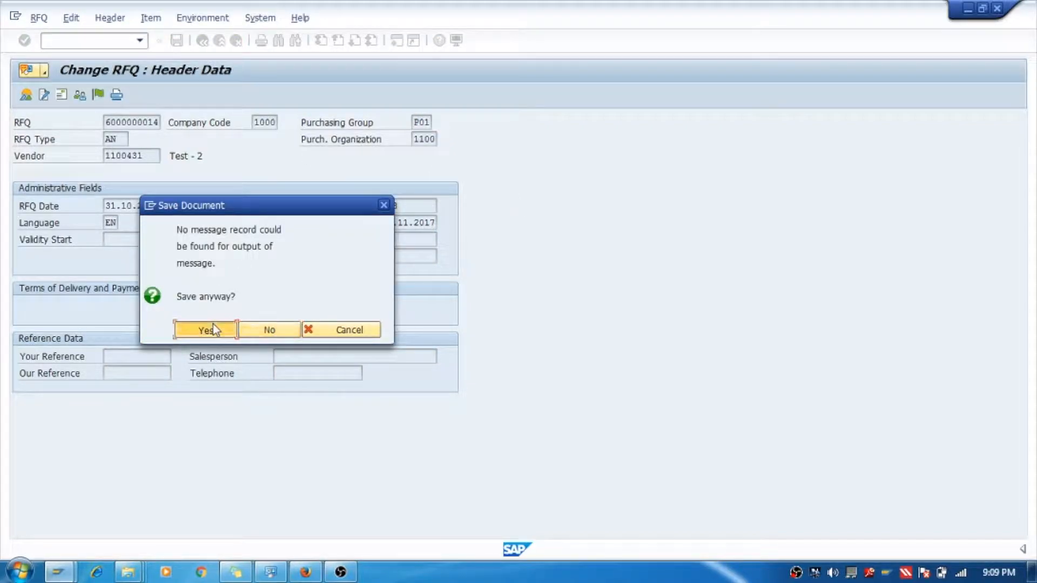
{"action": "left_click", "coordinate": [205, 329]}
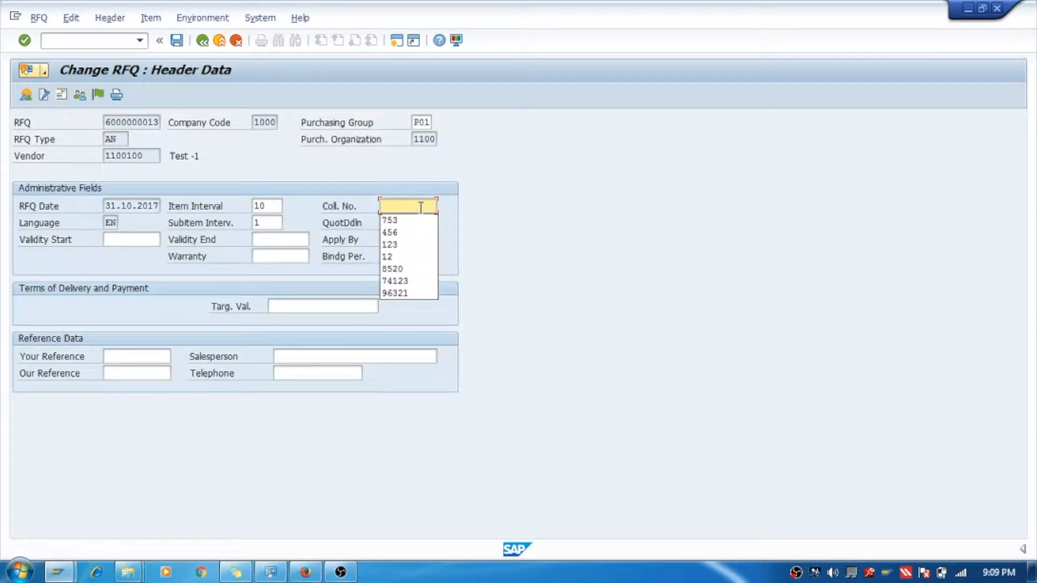
{"action": "left_click", "coordinate": [390, 220]}
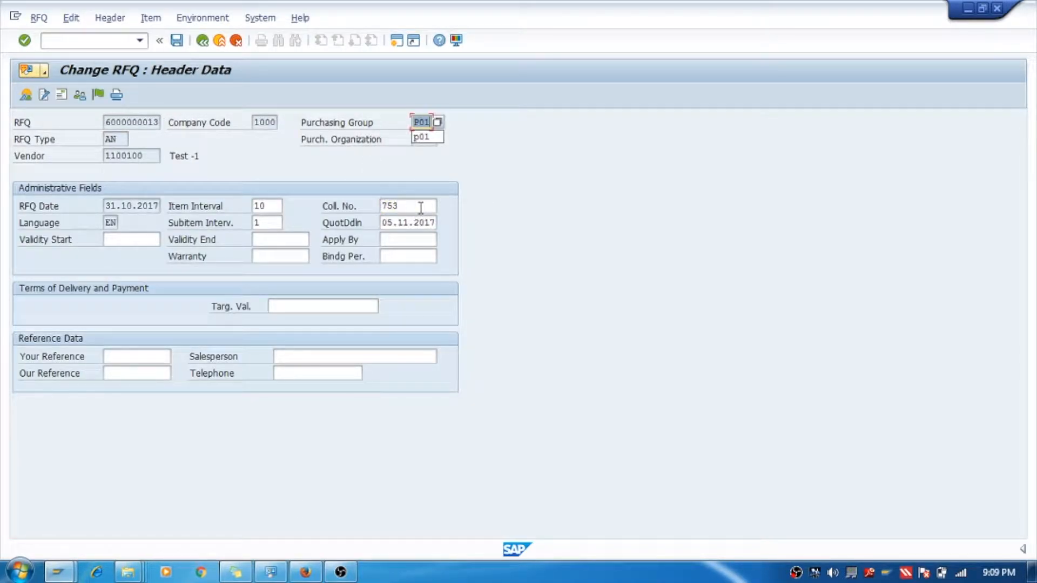
{"action": "left_click", "coordinate": [175, 40]}
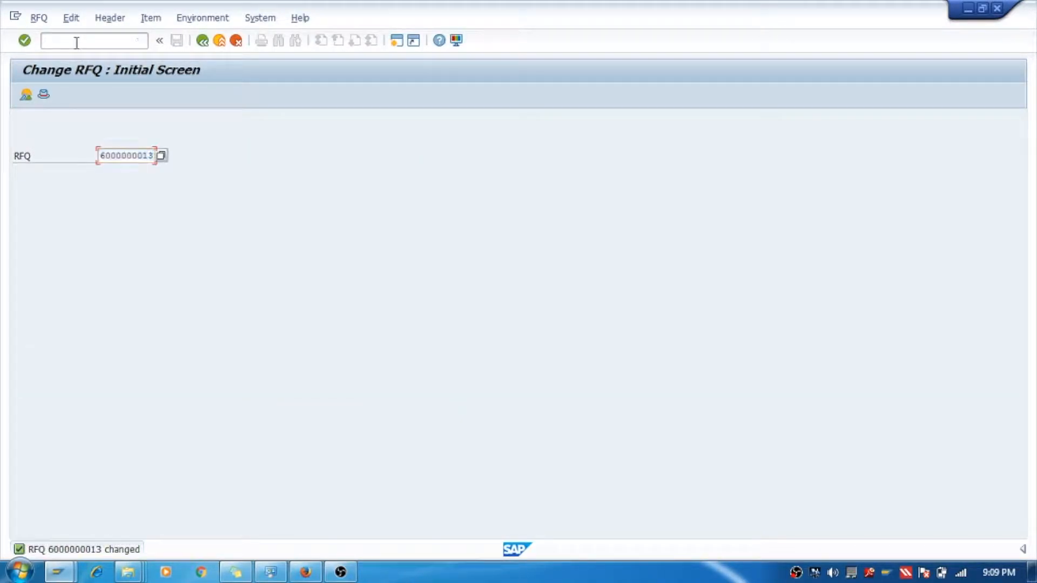
{"action": "type", "text": "/nme"}
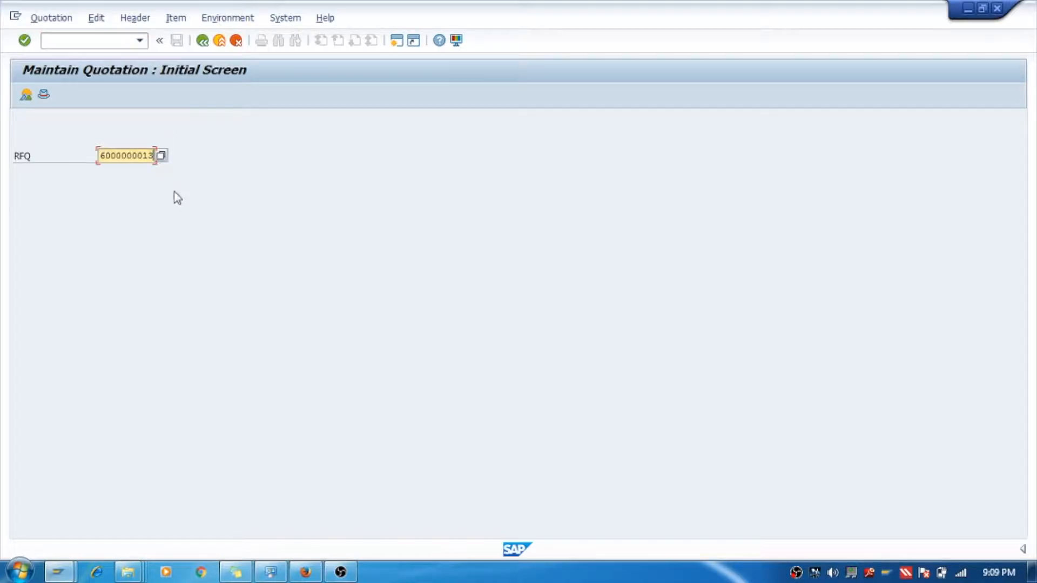
{"action": "key", "text": "Enter"}
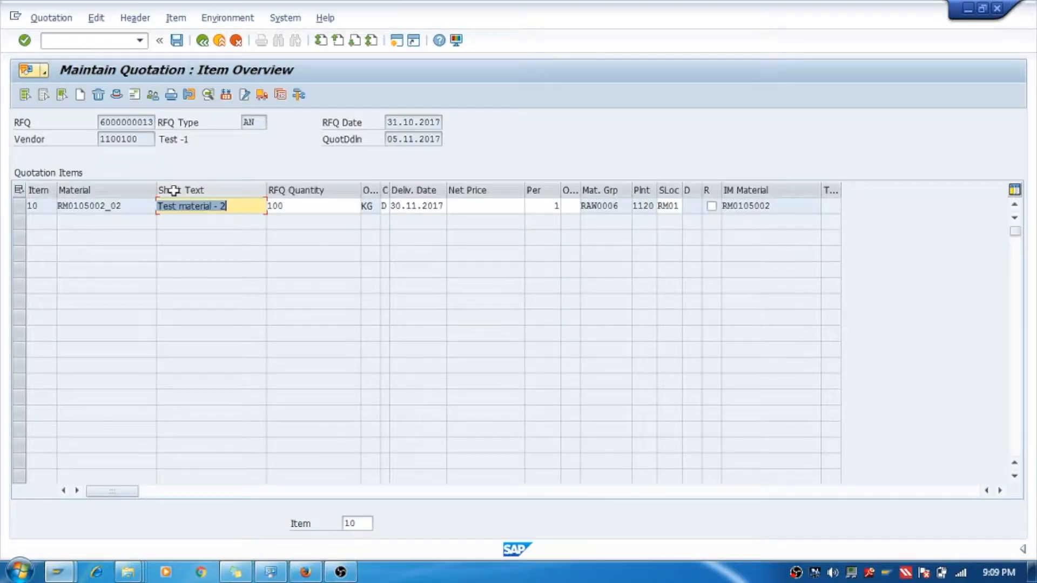
{"action": "left_click", "coordinate": [483, 206]}
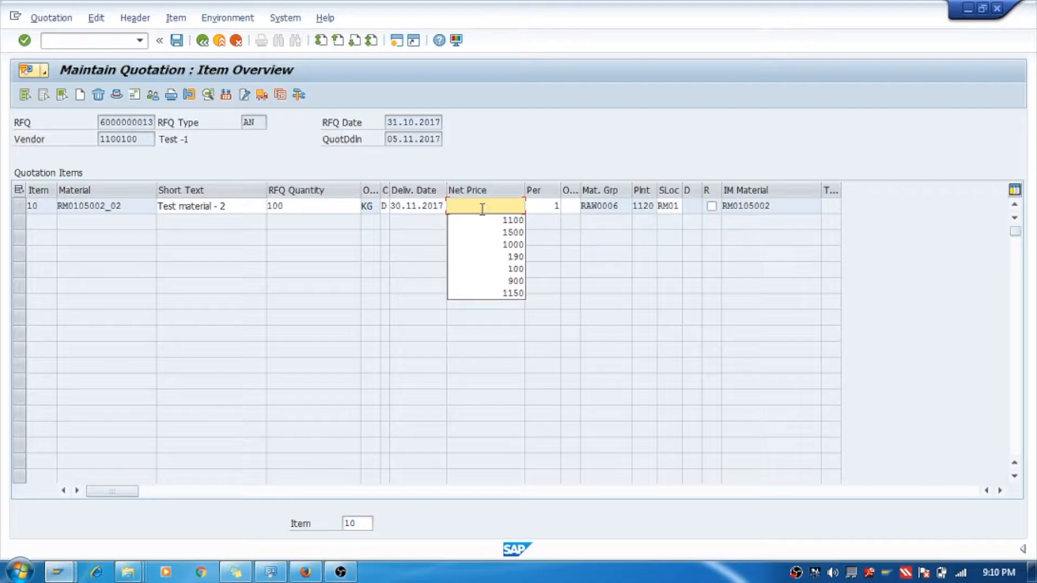
{"action": "type", "text": "950.00"}
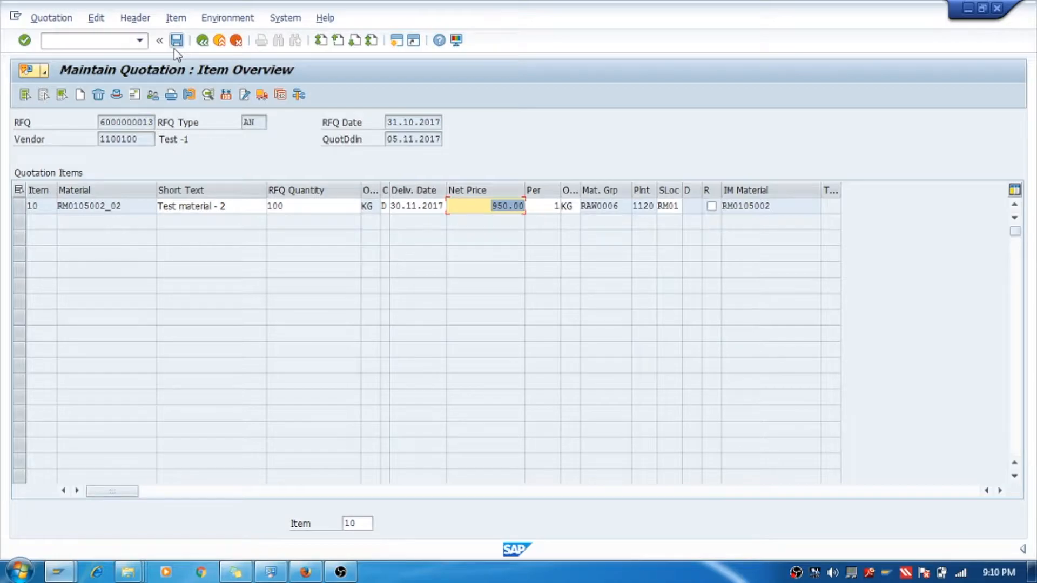
{"action": "left_click", "coordinate": [176, 41]}
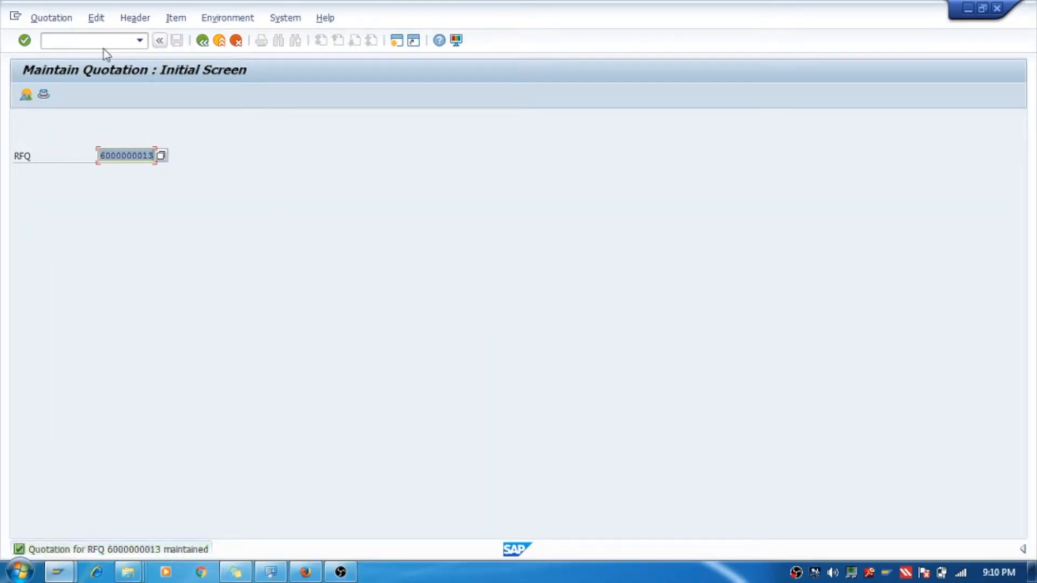
{"action": "left_click", "coordinate": [162, 155]}
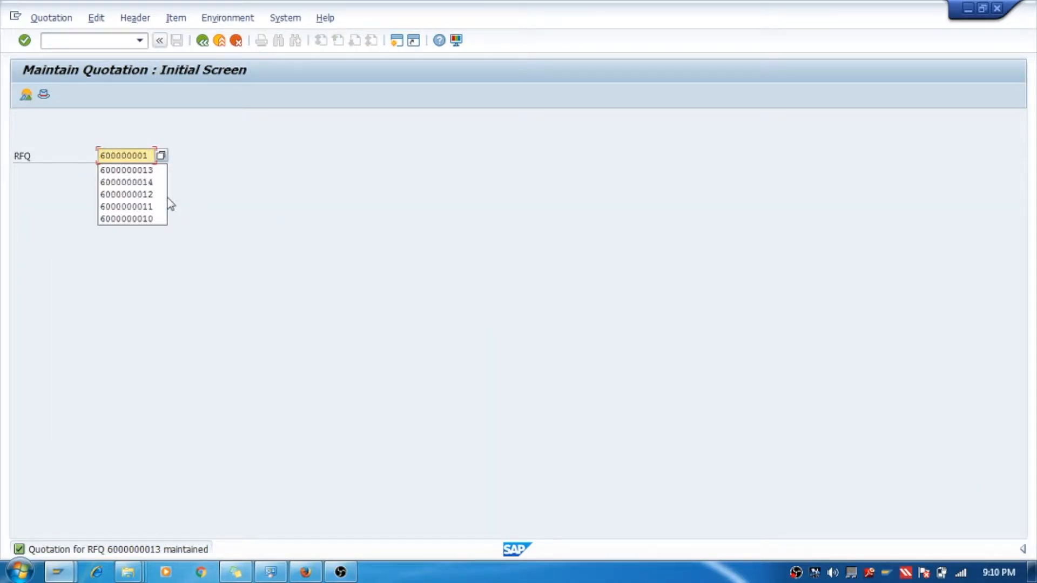
{"action": "left_click", "coordinate": [120, 182]}
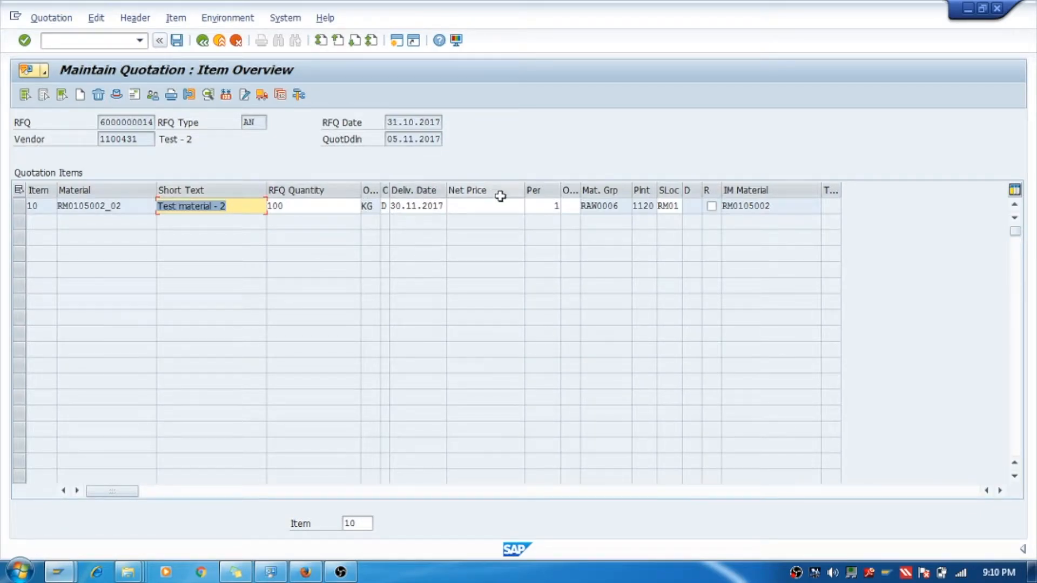
{"action": "left_click", "coordinate": [485, 205]}
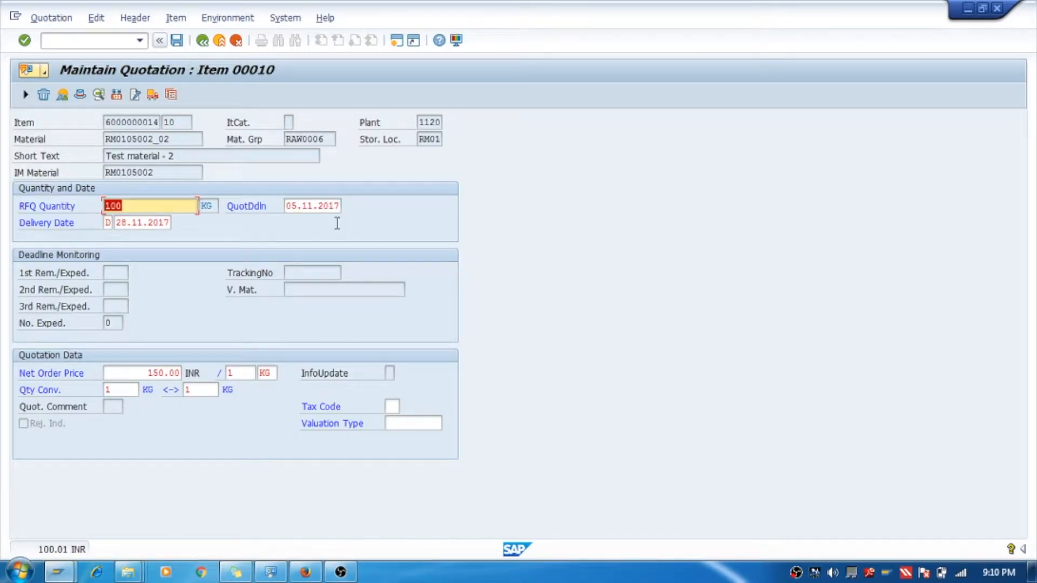
{"action": "left_click", "coordinate": [176, 41]}
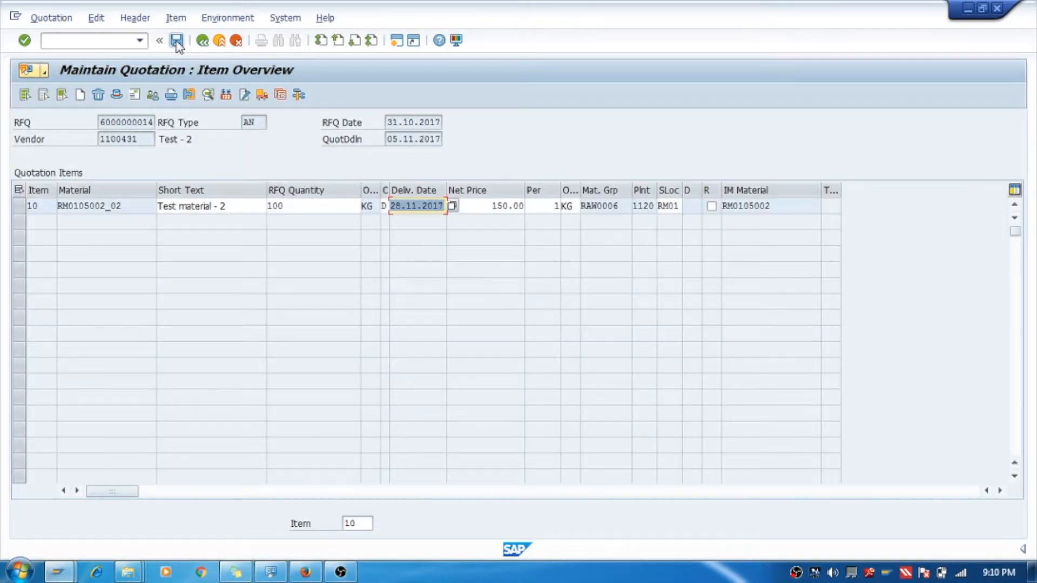
{"action": "left_click", "coordinate": [179, 41]}
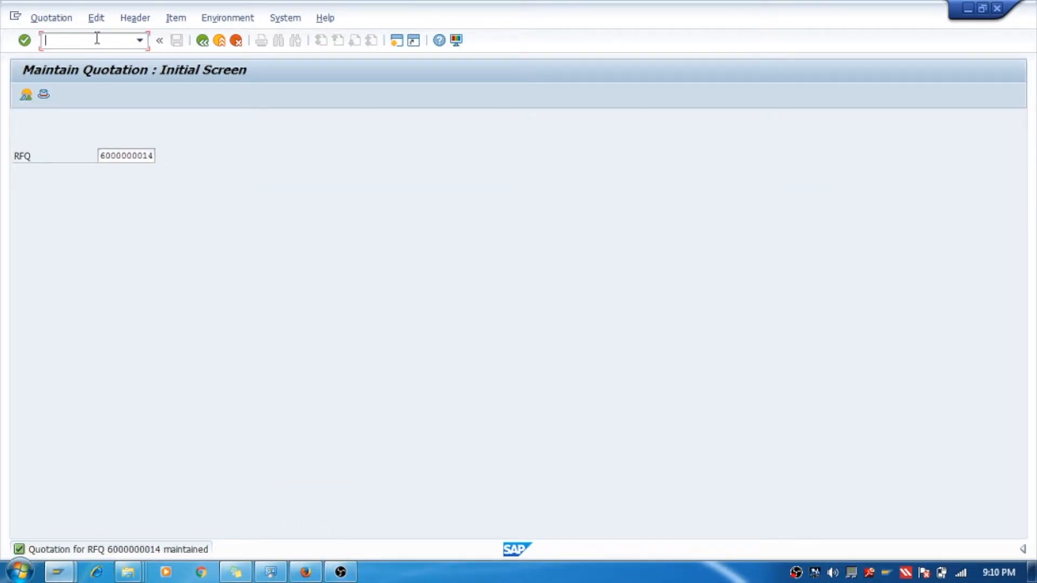
Step: Run the ME49 price comparison list for collective number 753 in INR
{"action": "type", "text": "/nme4"}
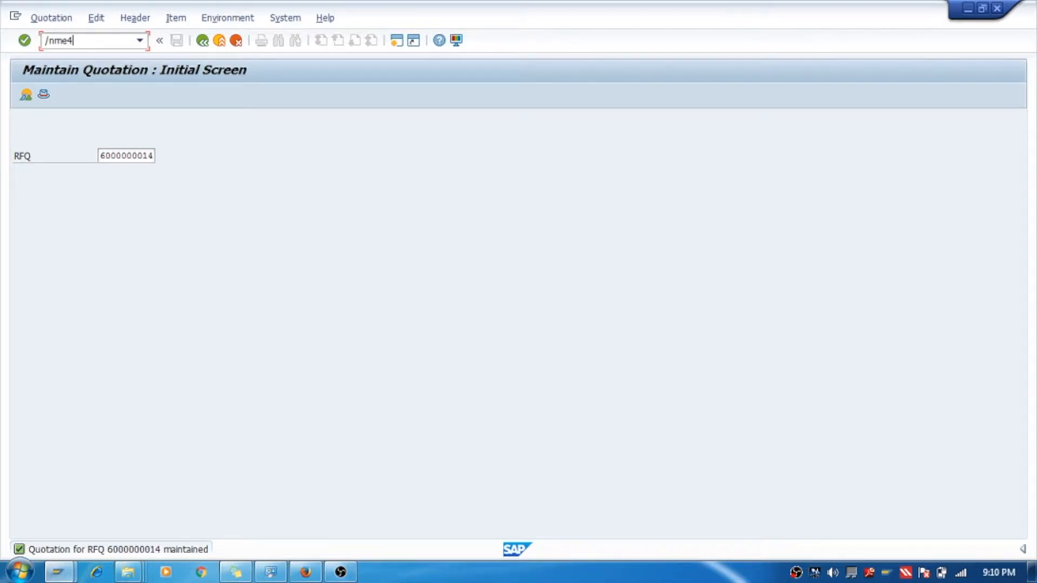
{"action": "key", "text": "Enter"}
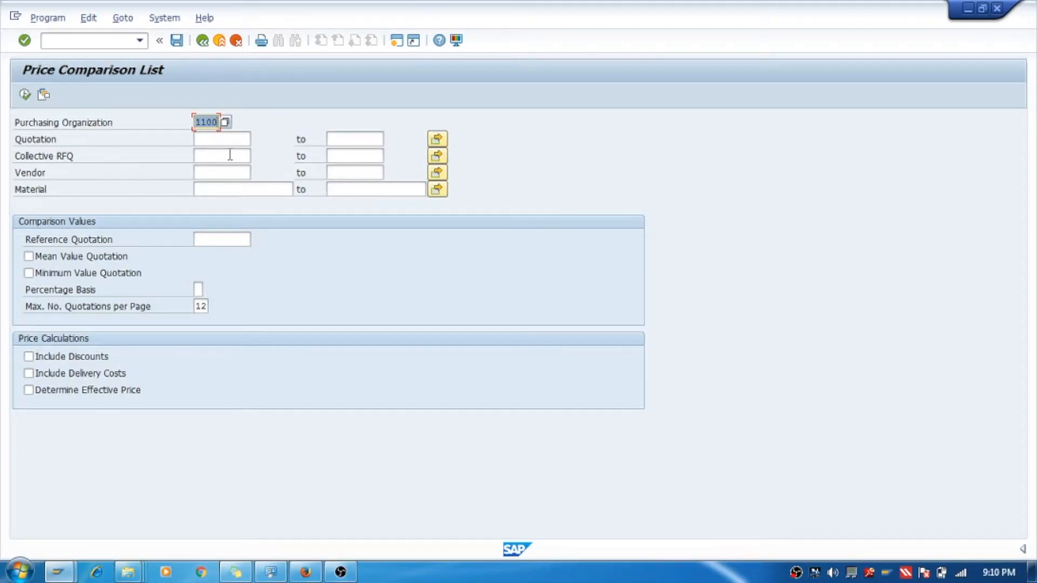
{"action": "left_click", "coordinate": [222, 156]}
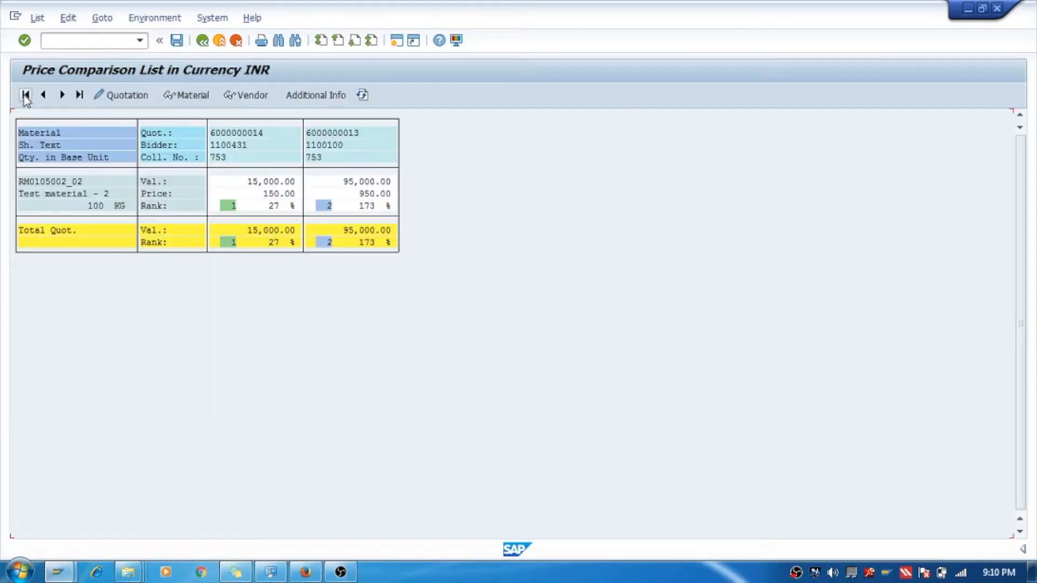
{"action": "mouse_move", "coordinate": [259, 155]}
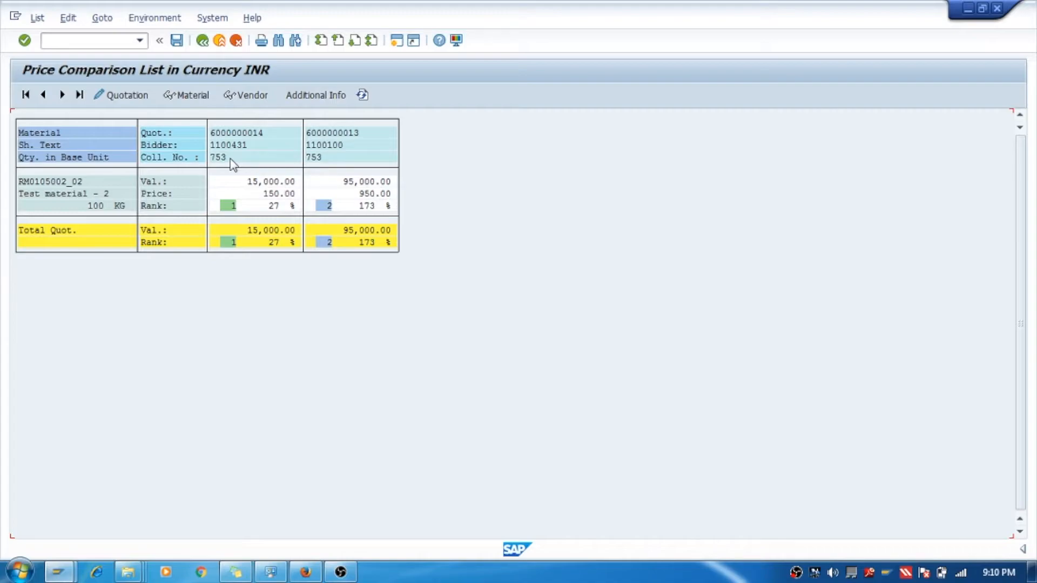
{"action": "mouse_move", "coordinate": [251, 188]}
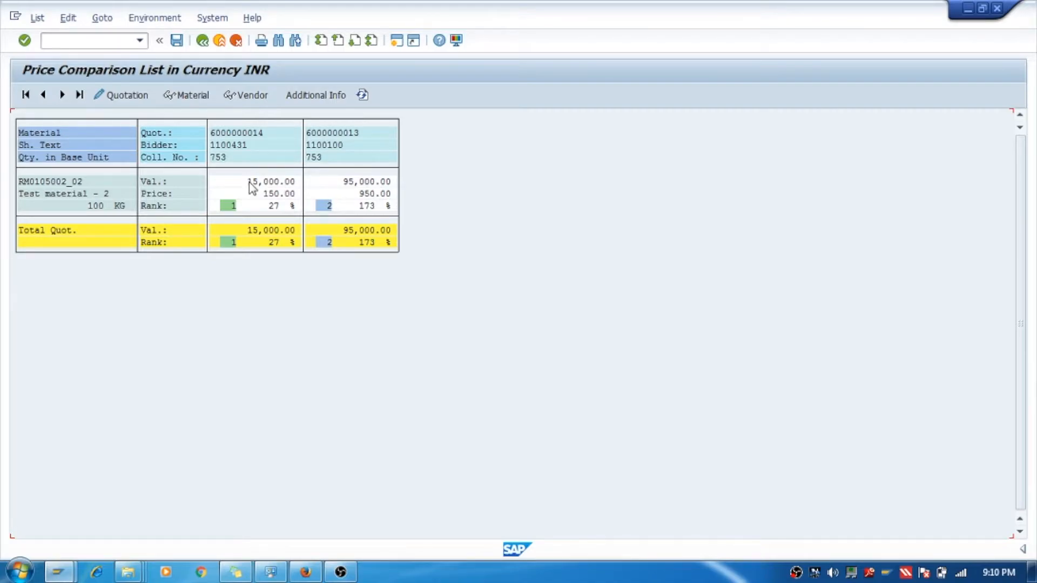
{"action": "mouse_move", "coordinate": [343, 191]}
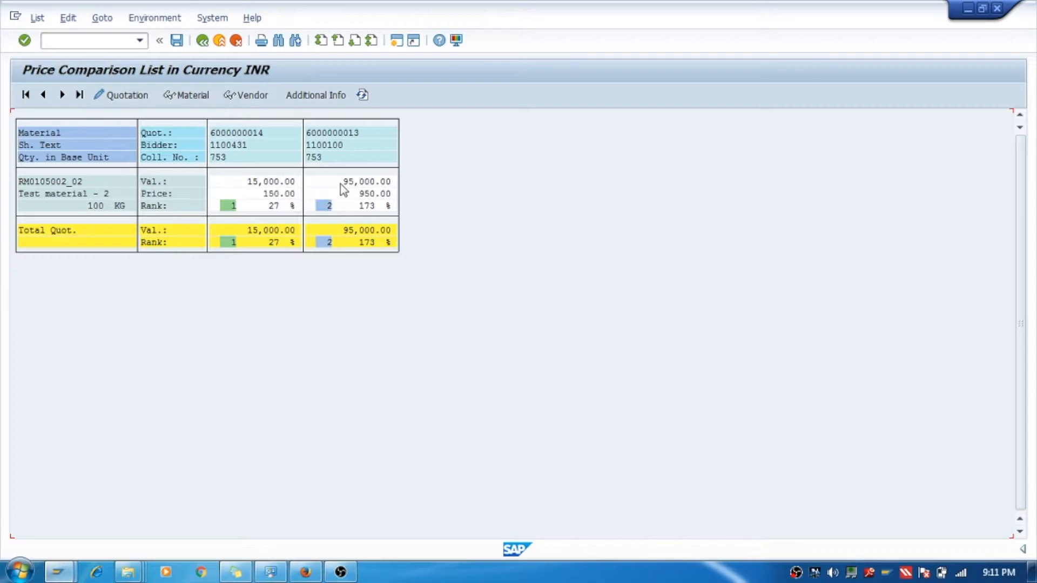
{"action": "mouse_move", "coordinate": [367, 188]}
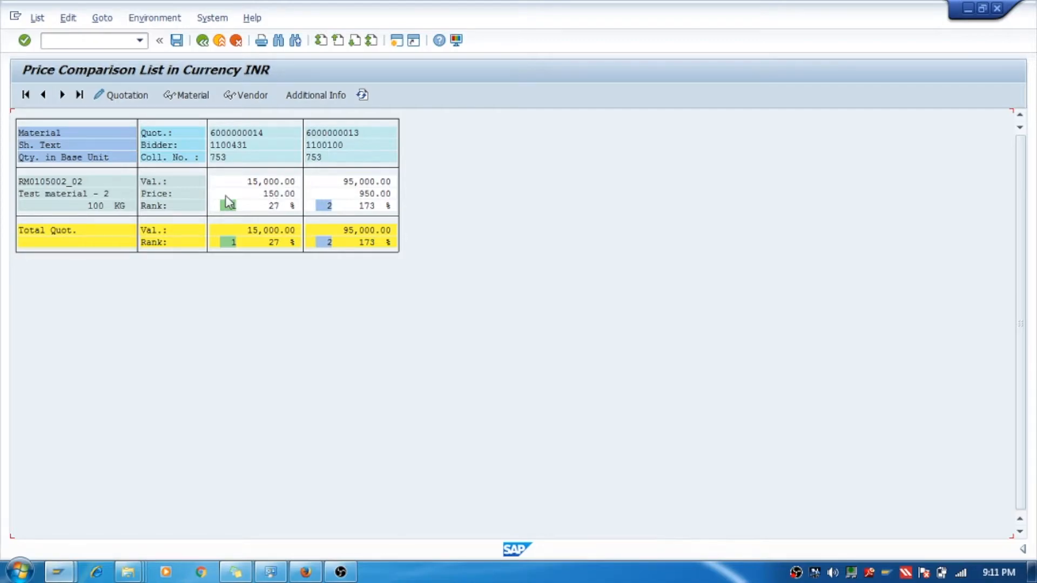
{"action": "mouse_move", "coordinate": [374, 198]}
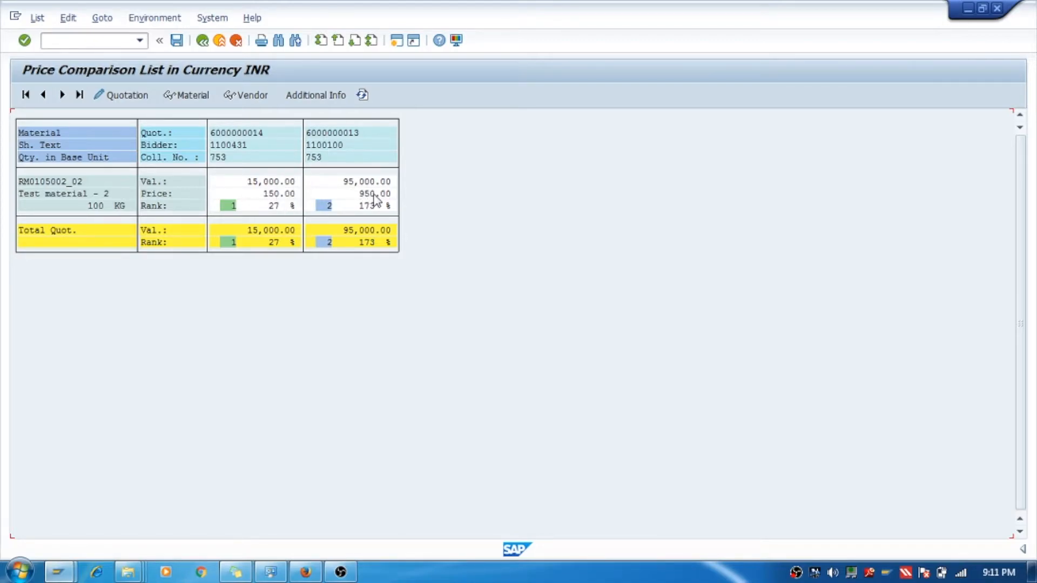
{"action": "mouse_move", "coordinate": [284, 215]}
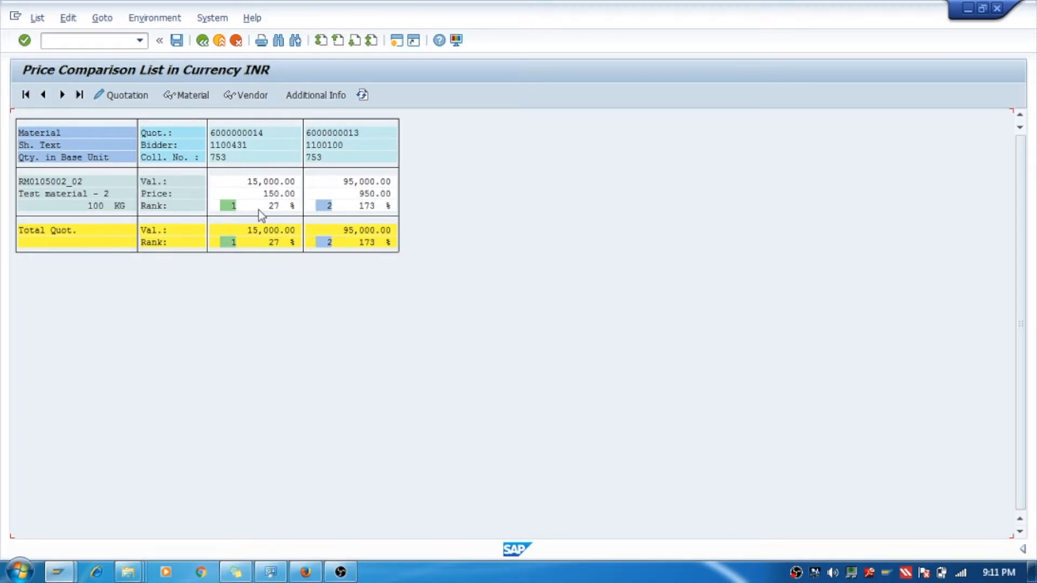
{"action": "left_click", "coordinate": [273, 206]}
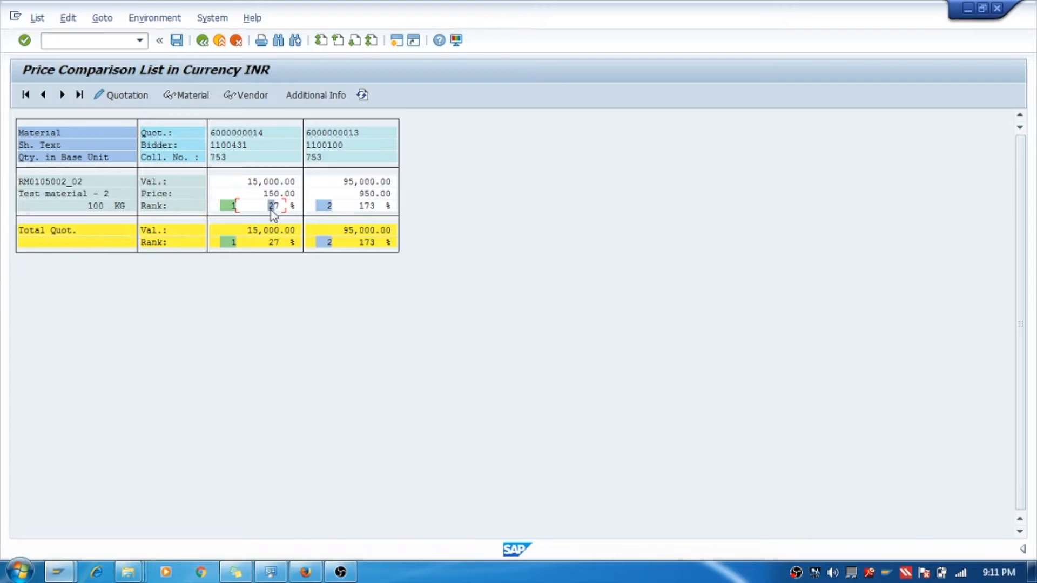
{"action": "mouse_move", "coordinate": [282, 212]}
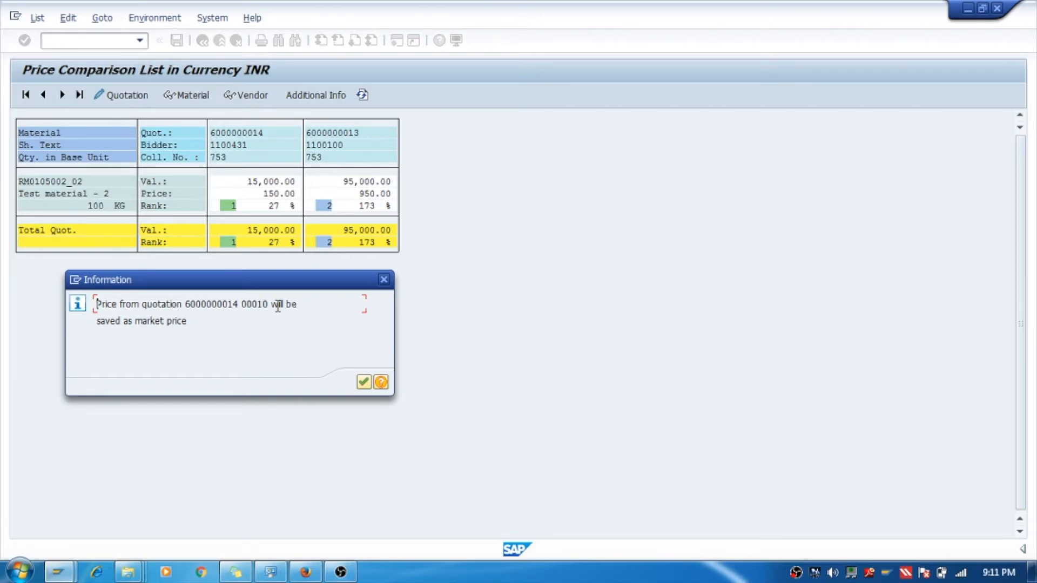
{"action": "mouse_move", "coordinate": [202, 326]}
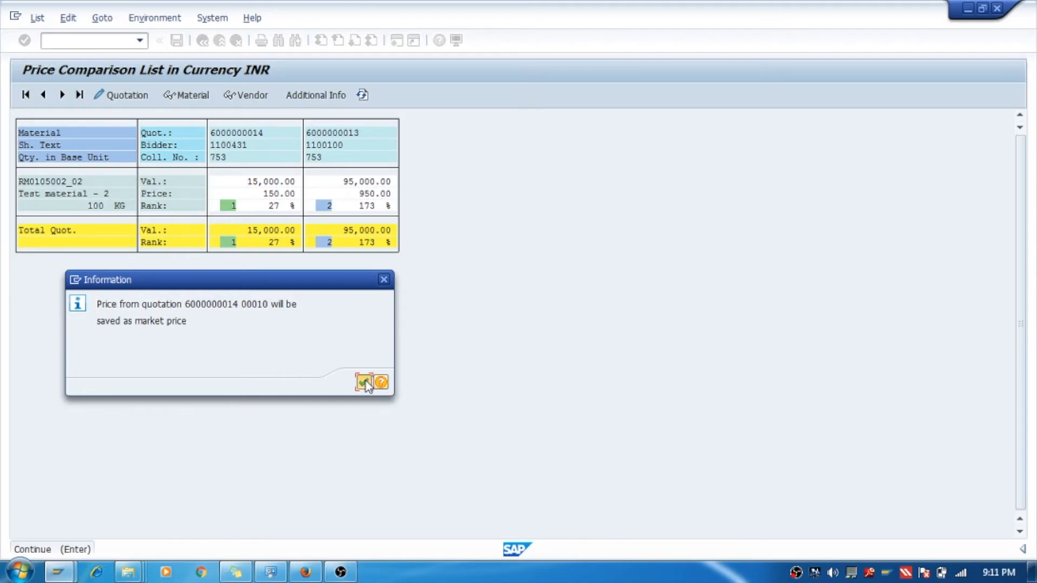
{"action": "left_click", "coordinate": [362, 383]}
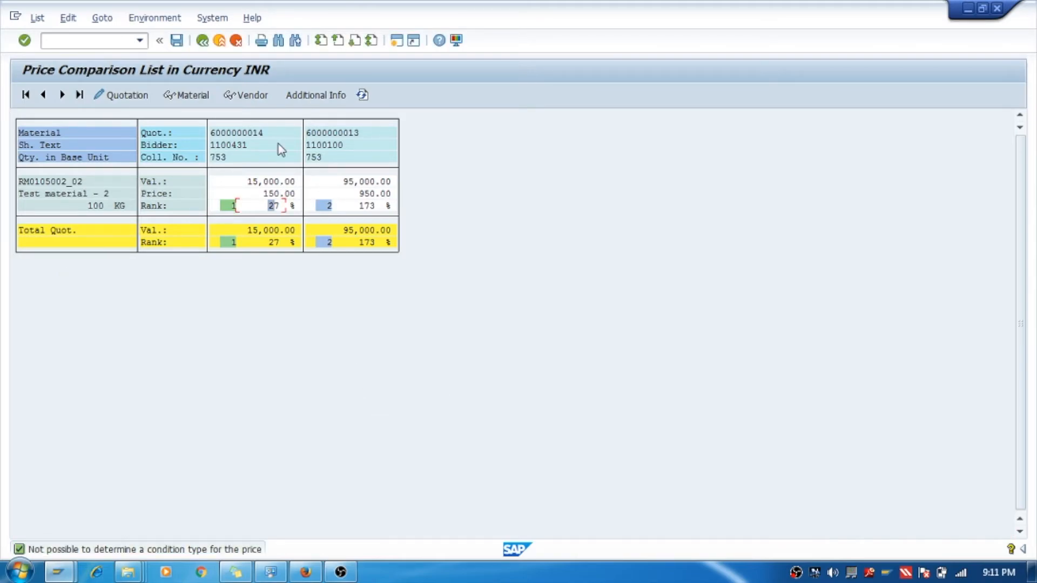
{"action": "mouse_move", "coordinate": [157, 454]}
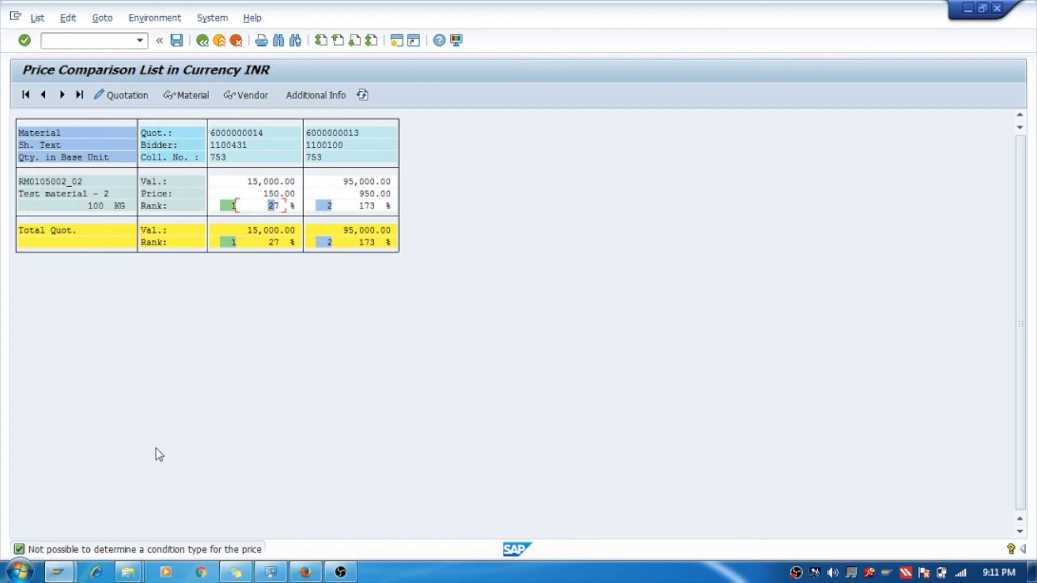
{"action": "mouse_move", "coordinate": [241, 192]}
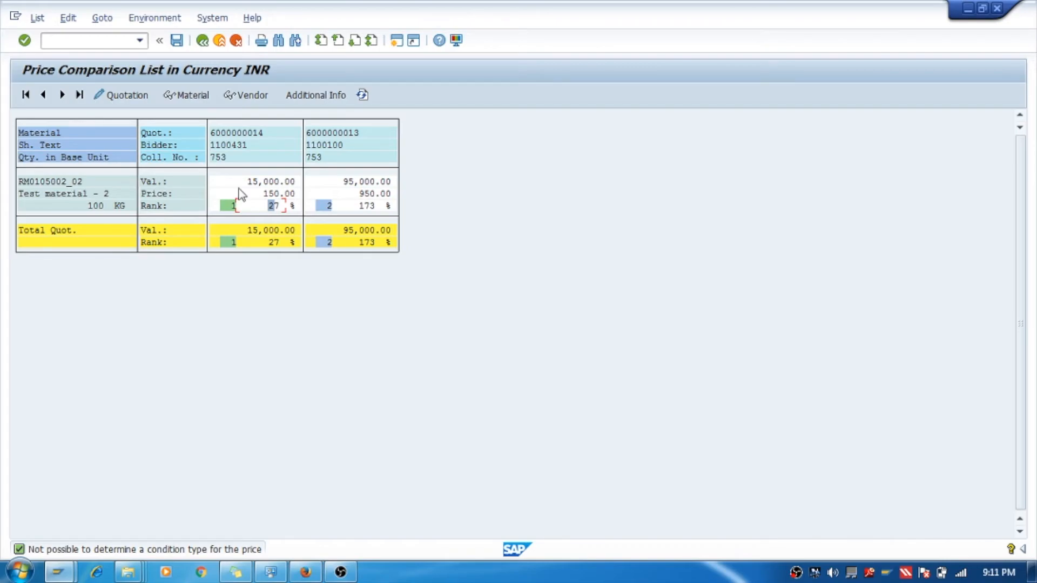
{"action": "mouse_move", "coordinate": [269, 214]}
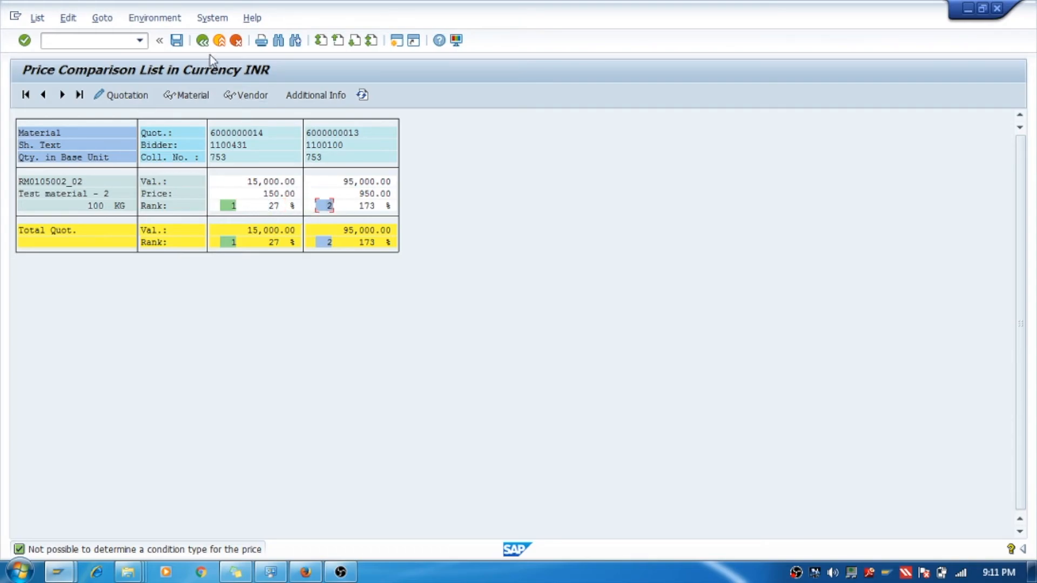
{"action": "mouse_move", "coordinate": [327, 308]}
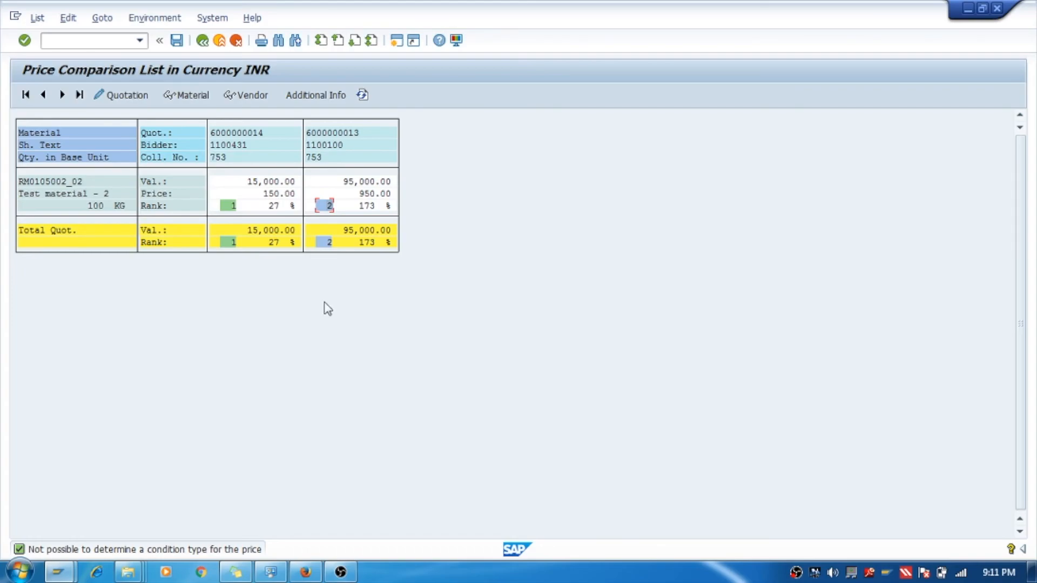
{"action": "left_click", "coordinate": [76, 41]}
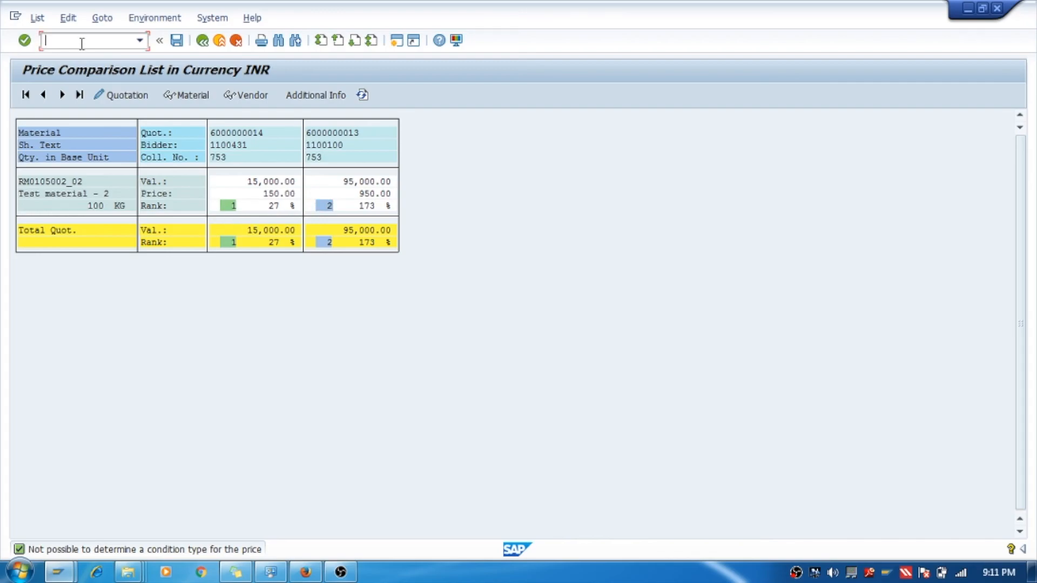